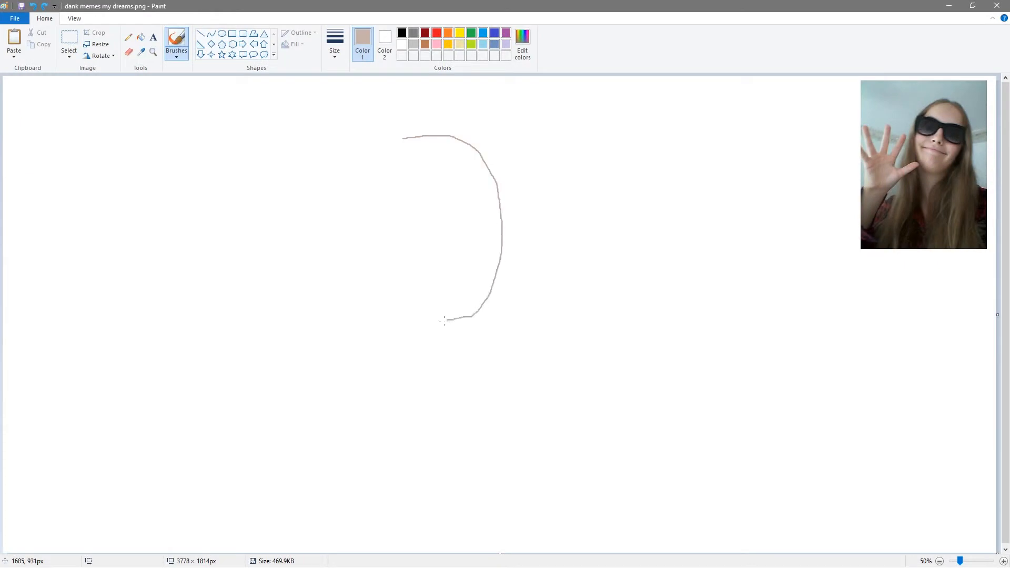
Step: Fill the face outline with skin tone and return to the brush for the sunglasses
click(430, 228)
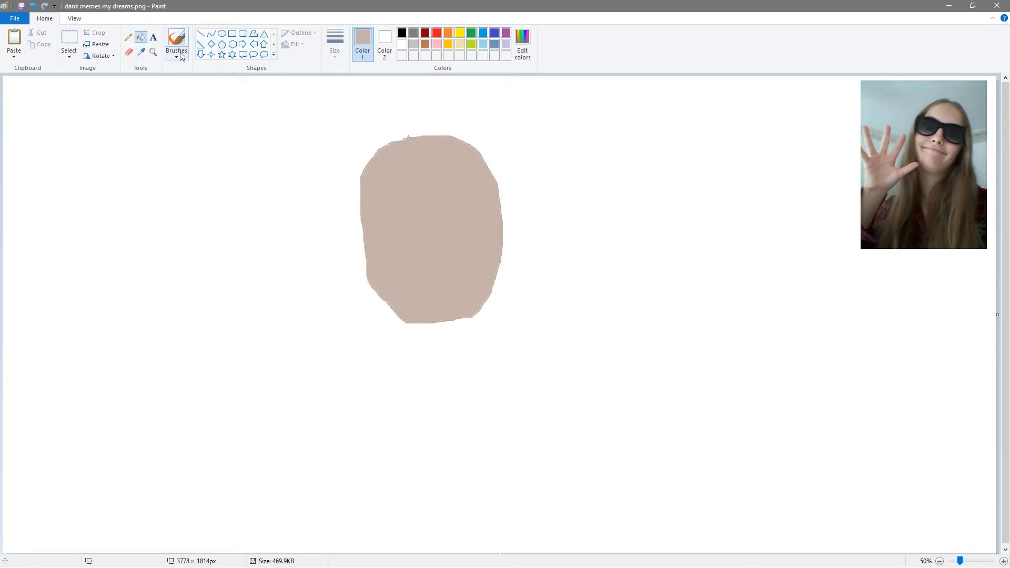
click(334, 42)
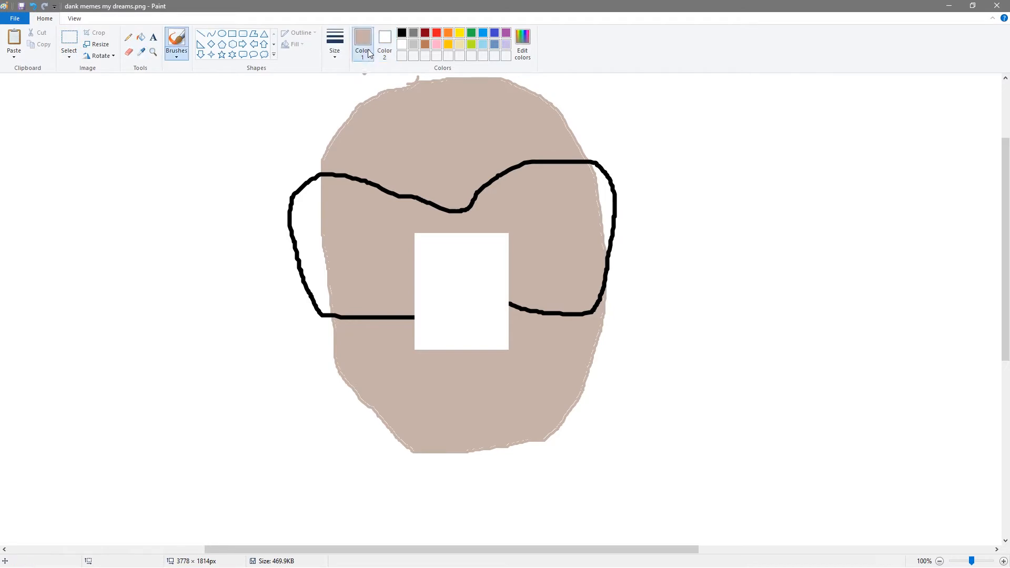
Step: Fill both sunglasses lenses solid black, then bring up Edit Colors
click(401, 33)
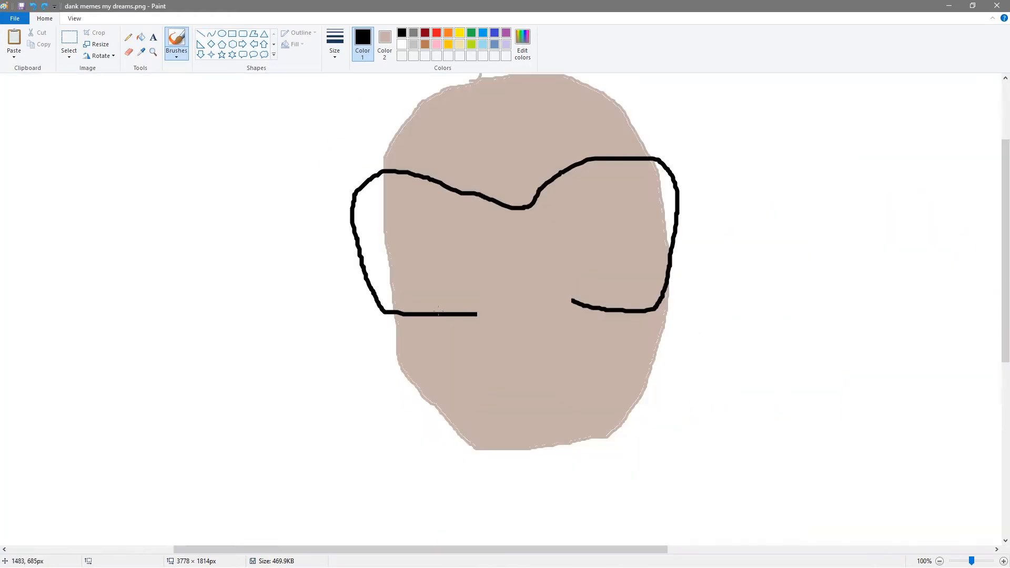
click(449, 228)
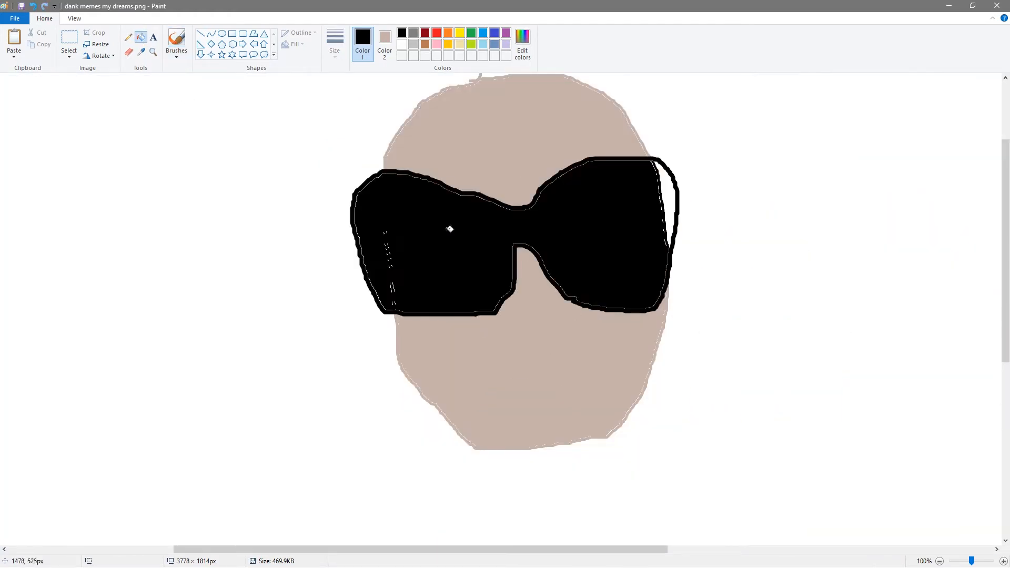
click(522, 44)
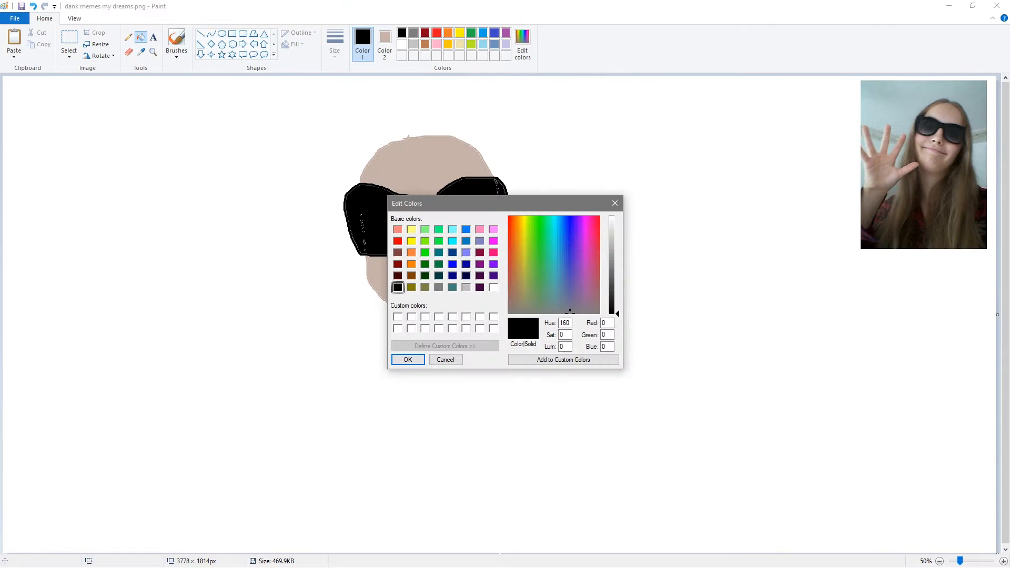
Step: Mix a custom light-brown shade and paint streaky hair strokes around the face
click(515, 287)
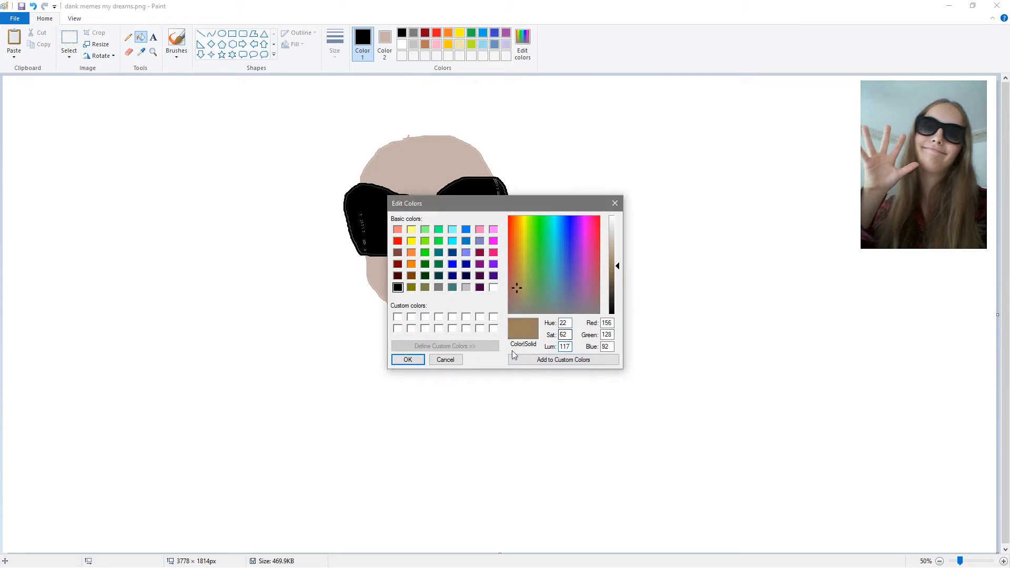
click(407, 360)
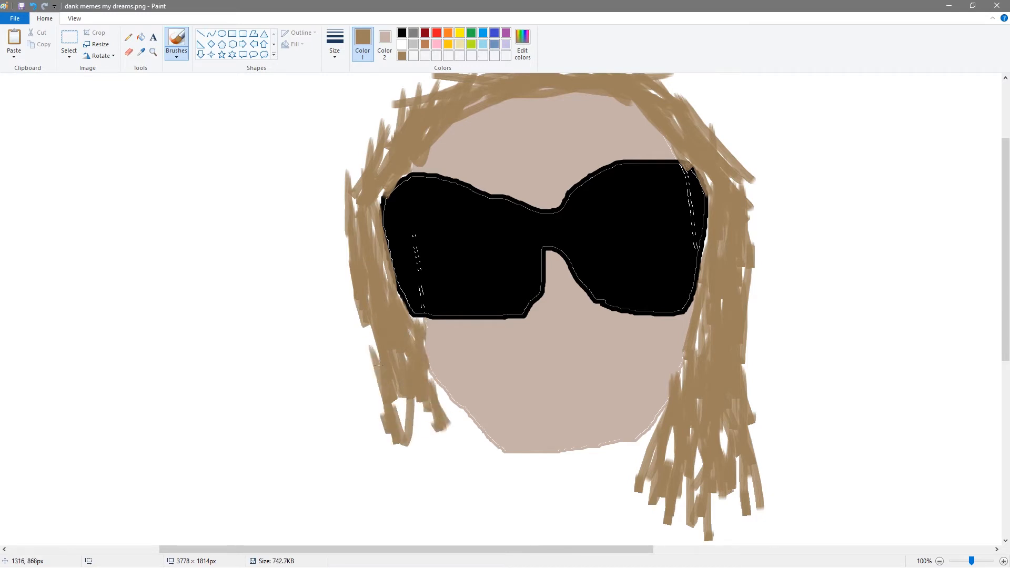
Step: Lengthen the hair to the shoulders, add pink lips, and fill the outlined neck with skin tone
scroll(down, 3)
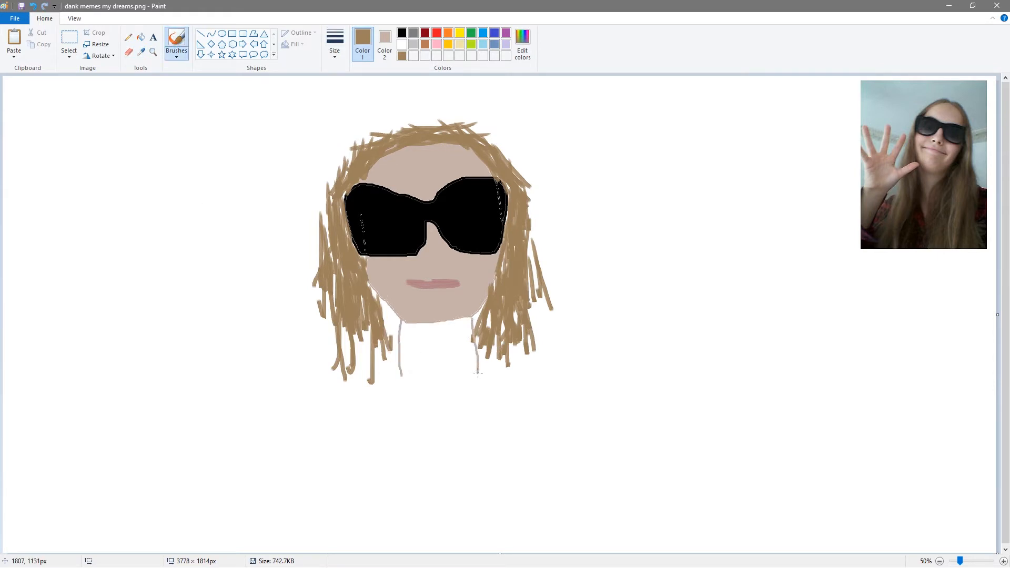
click(401, 33)
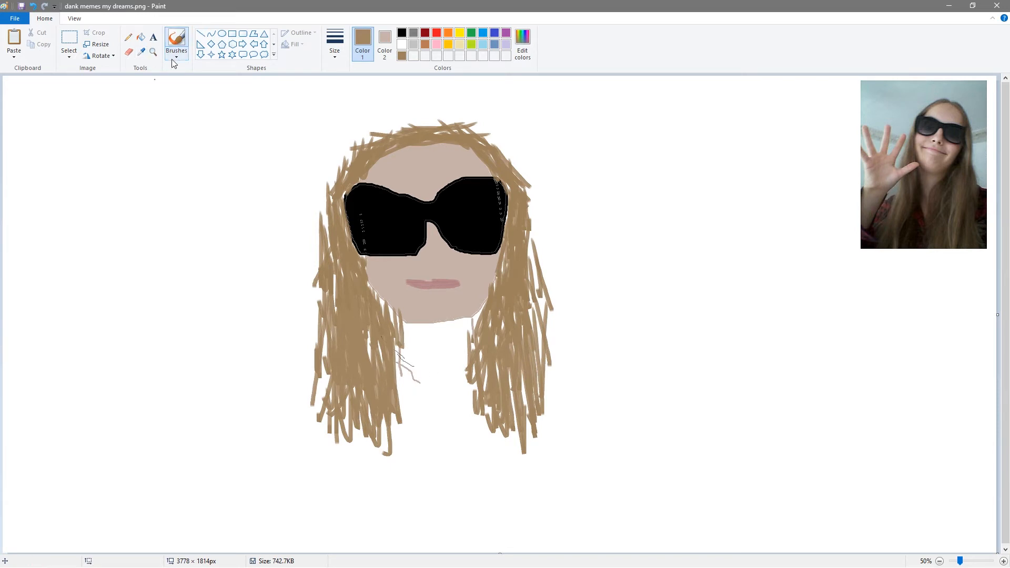
click(176, 43)
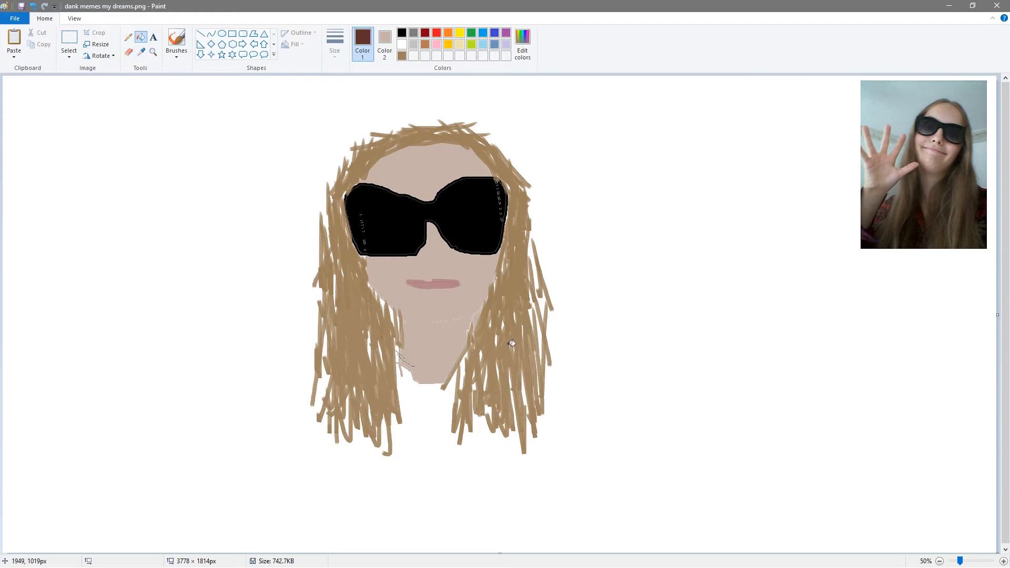
Step: Choose a dark red in Edit Colors and brush a streaky top across the shoulders
click(522, 44)
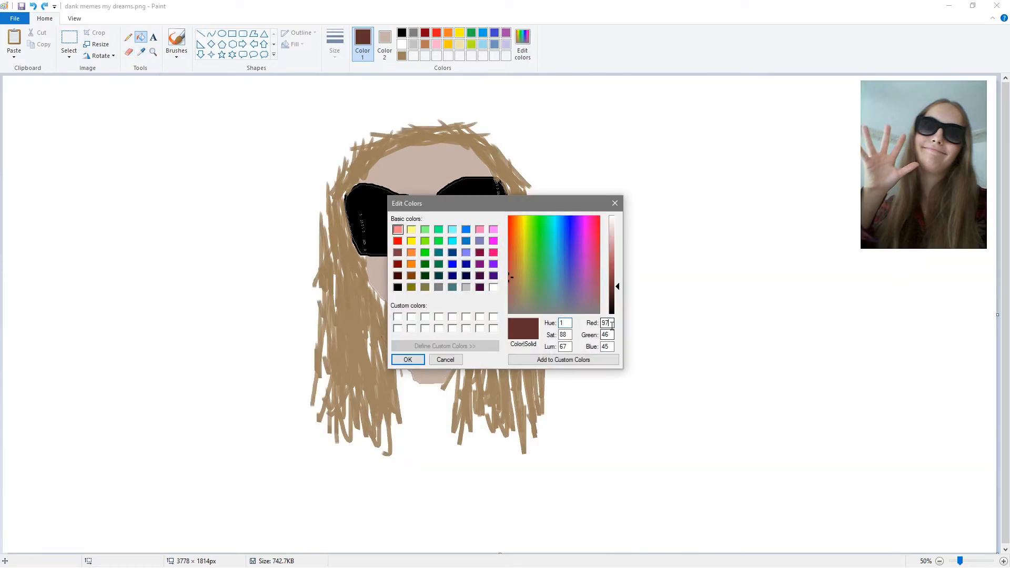
click(407, 360)
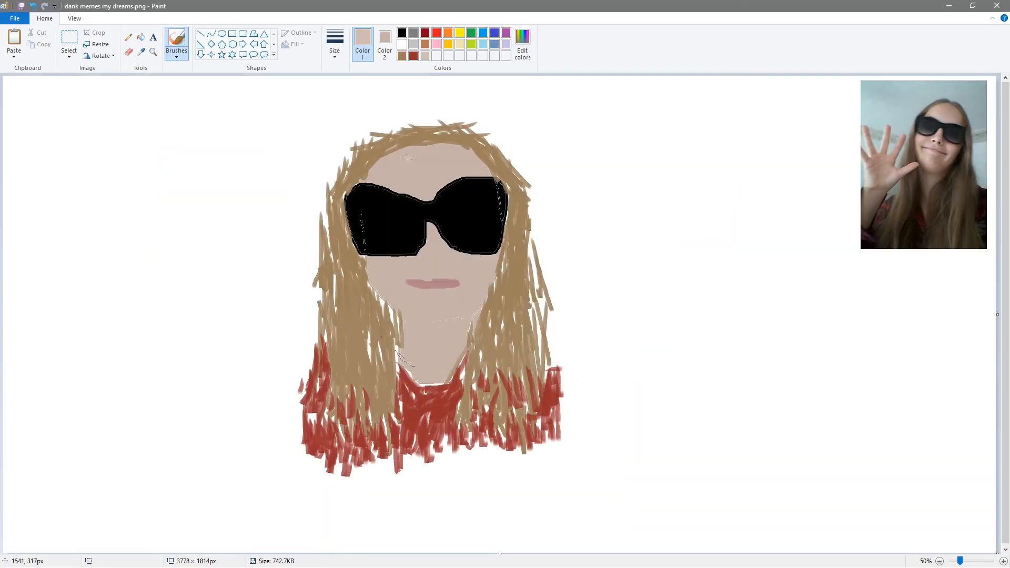
click(523, 44)
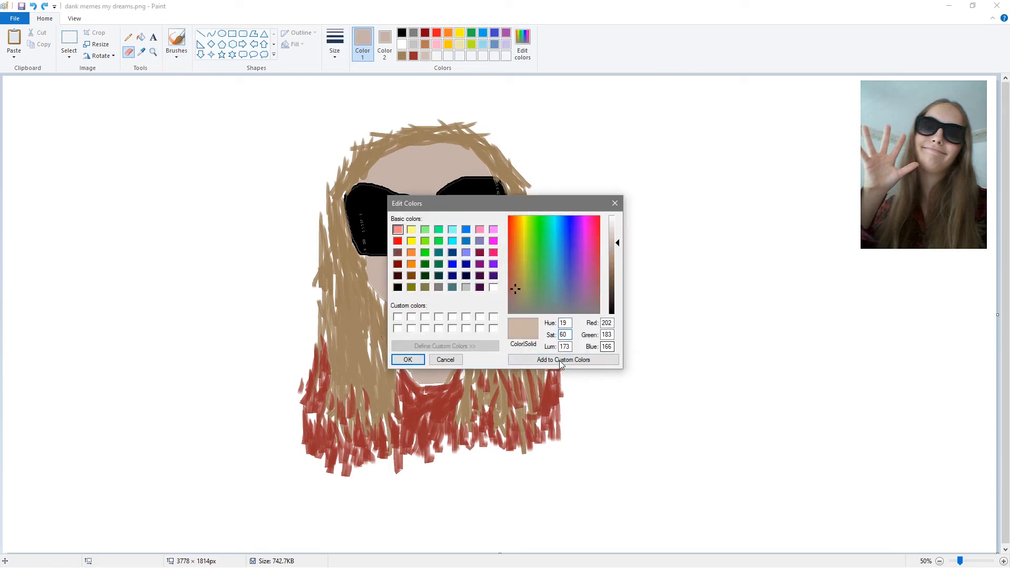
Step: Confirm the skin tone, zoom to 100%, and outline a raised waving hand beside the hair
click(407, 360)
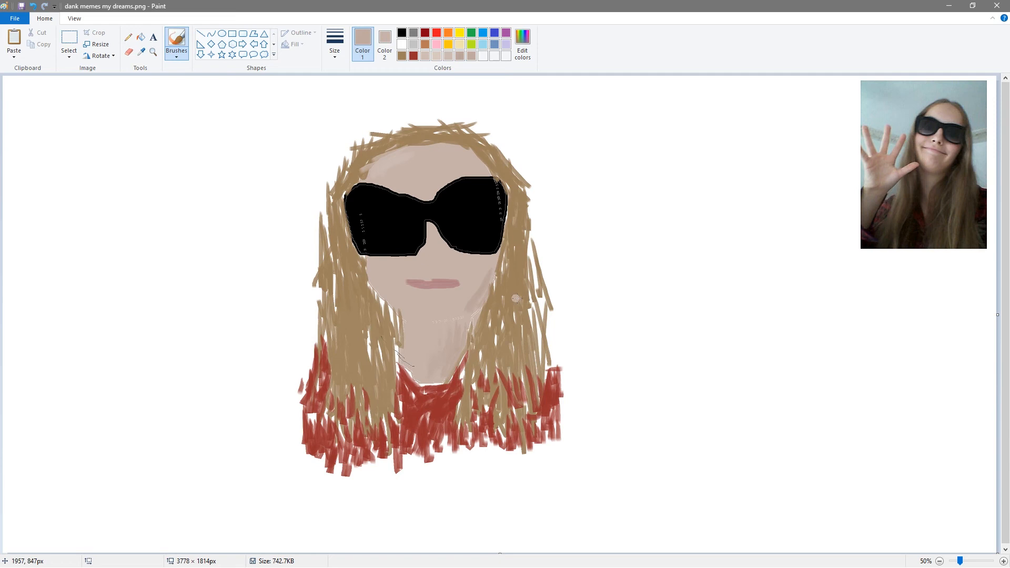
click(152, 52)
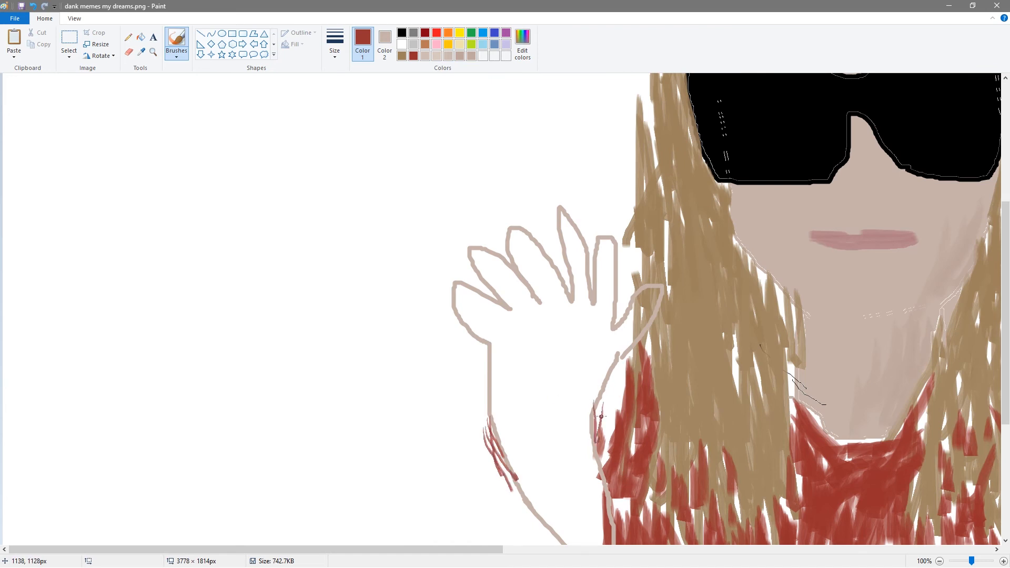
Step: Fill the waving hand with skin tone, add a red sleeve, and sketch a grey body outline
scroll(down, 3)
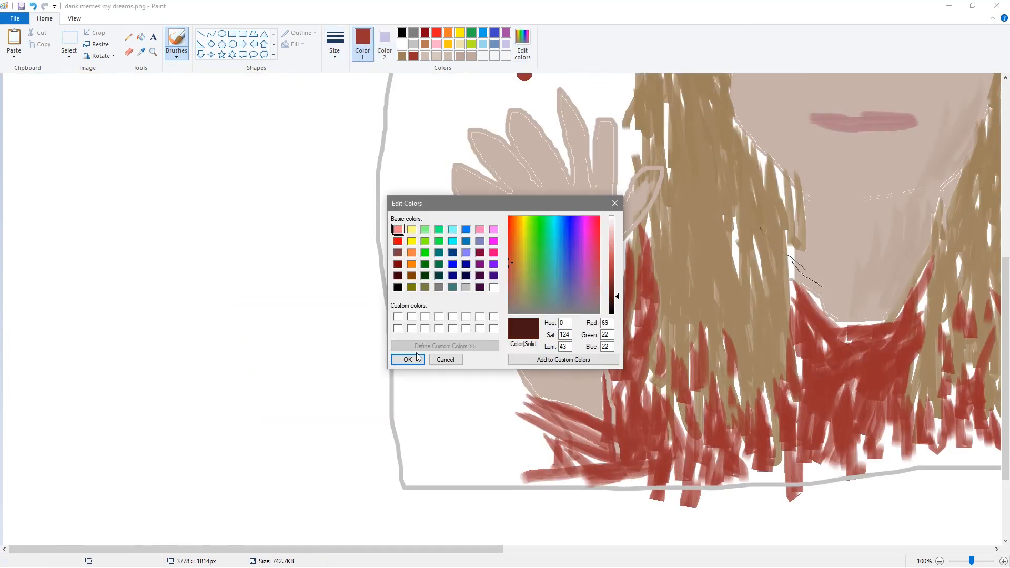
Step: Confirm a dark brown and brush a thin mouth line across the pink lips
click(406, 360)
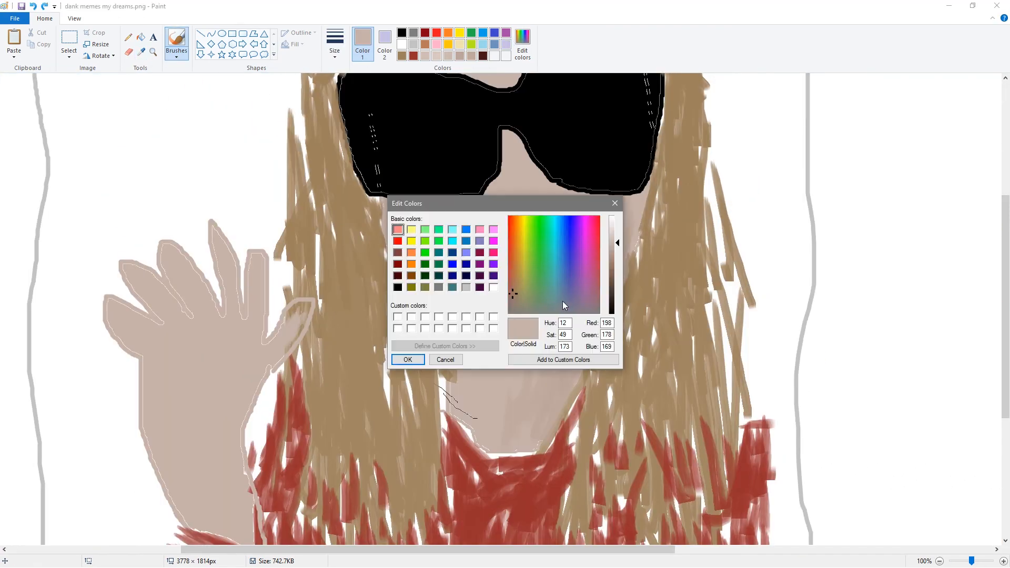
click(407, 360)
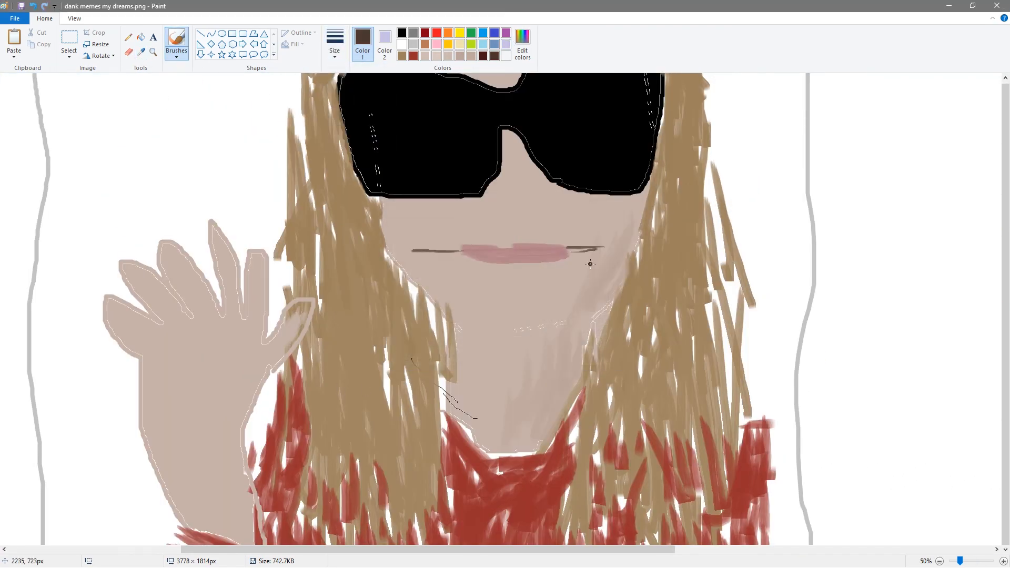